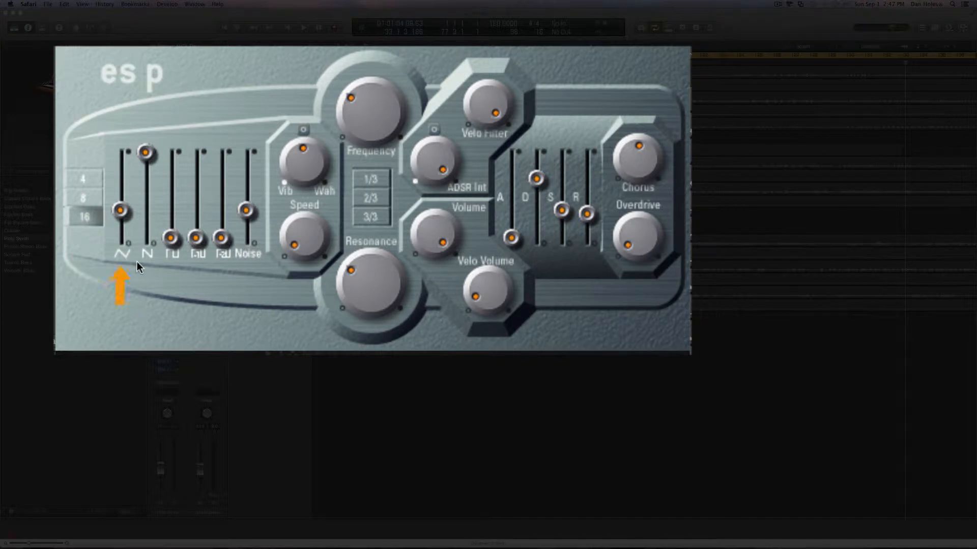
mouse_move(147, 265)
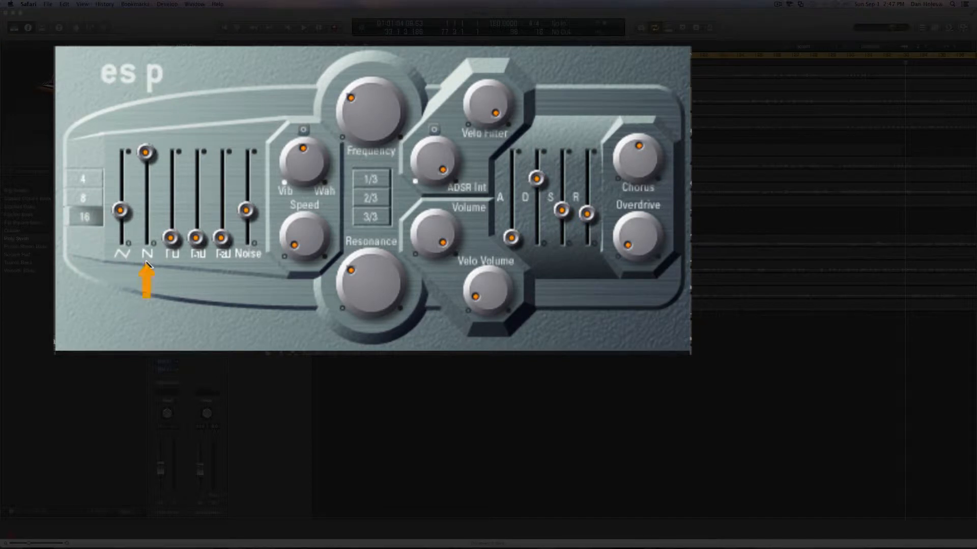
mouse_move(176, 271)
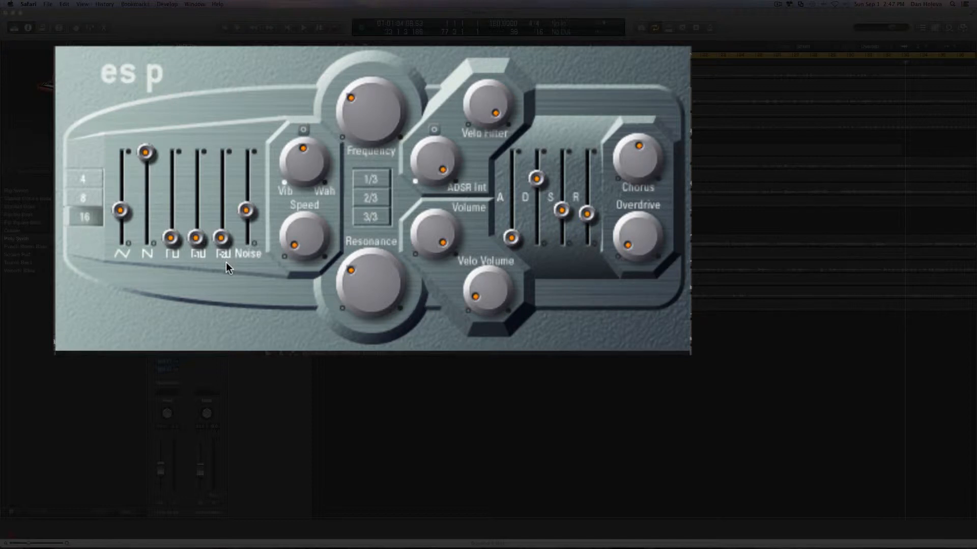
mouse_move(248, 263)
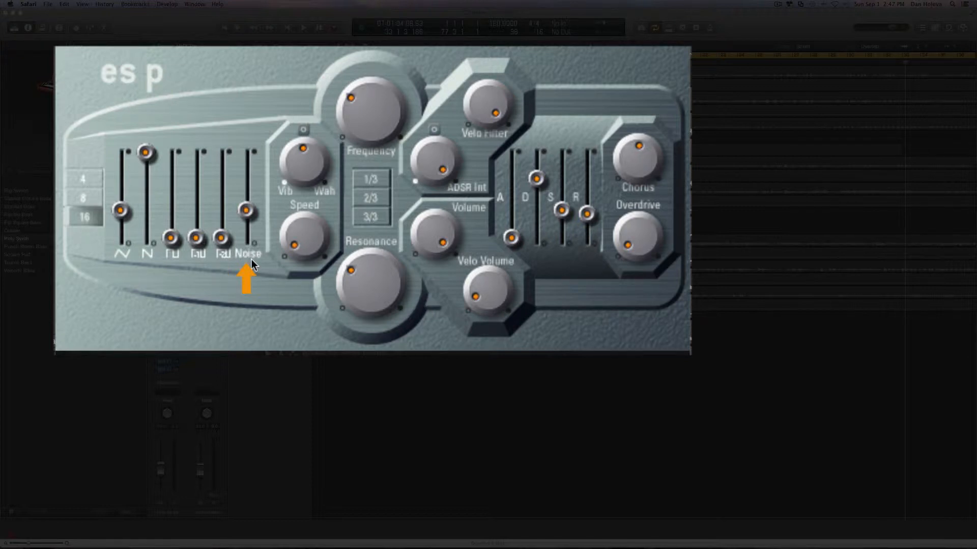
mouse_move(509, 271)
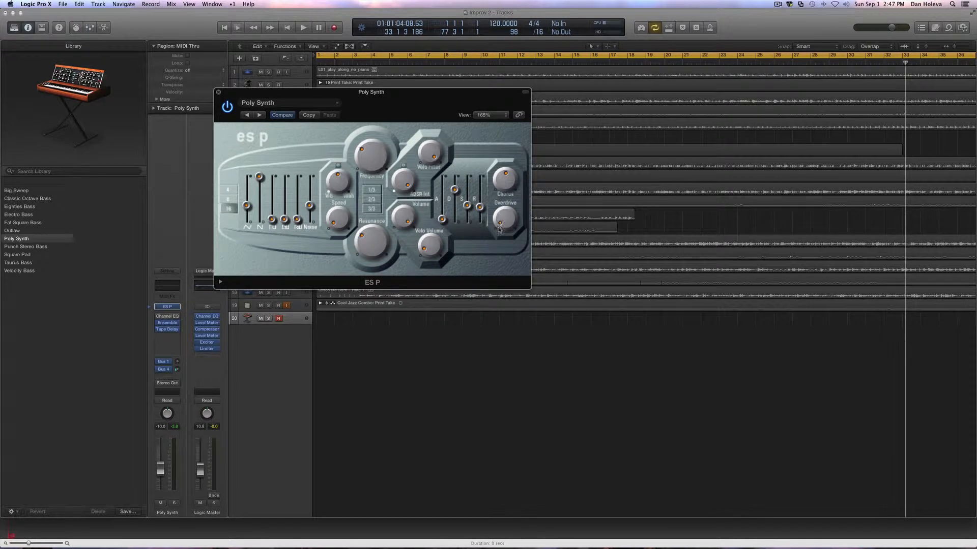
mouse_move(494, 257)
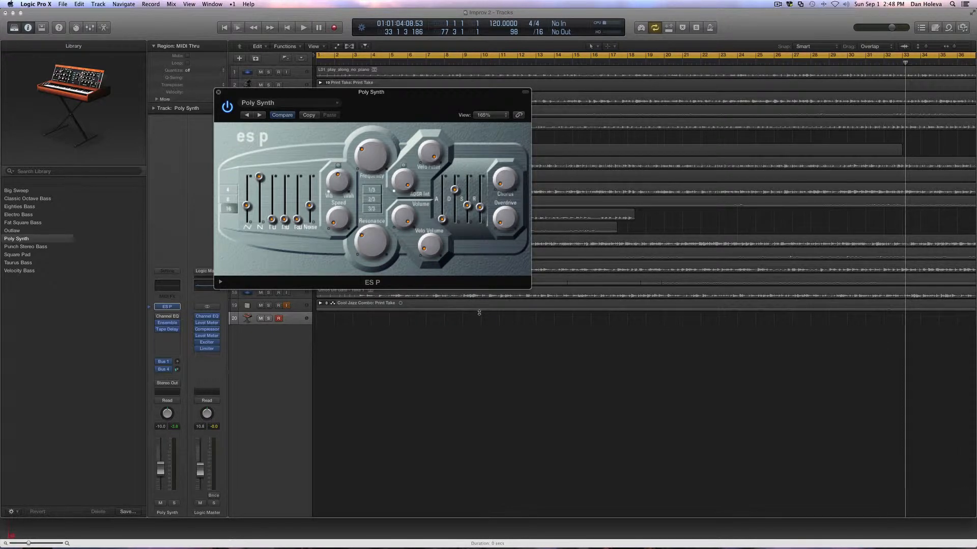
mouse_move(477, 314)
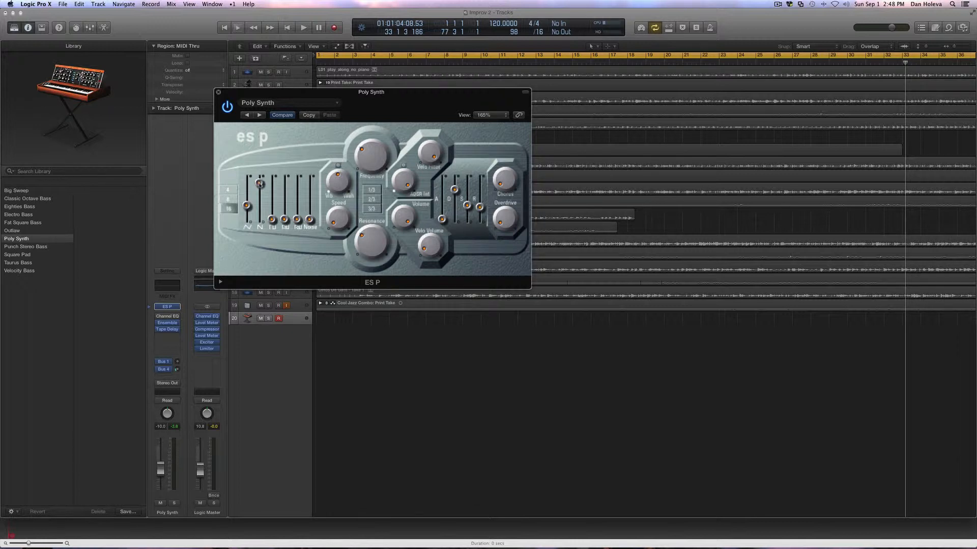
Lower the ES P sawtooth level, bring in some pulse wave, and fine-tune the oscillator blend
drag(258, 182, 258, 190)
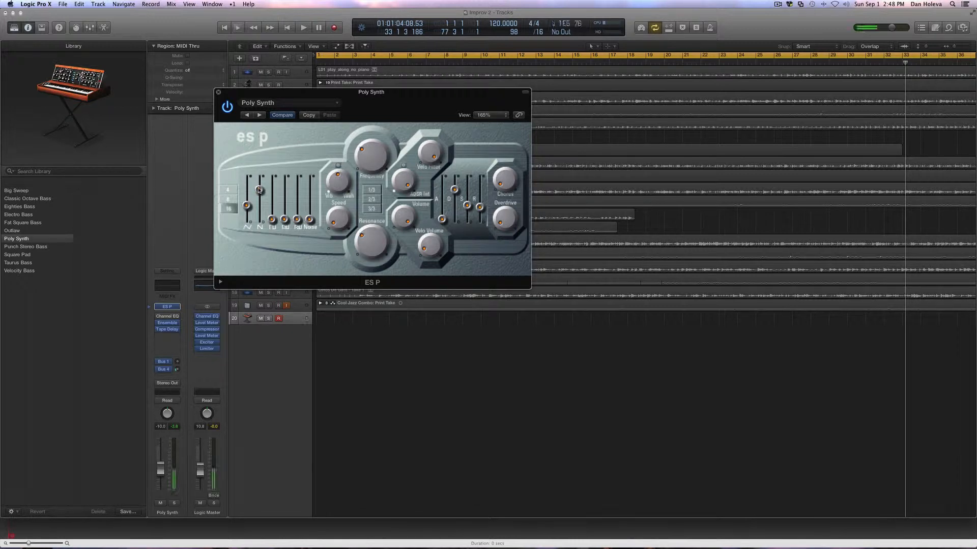
drag(258, 189, 258, 206)
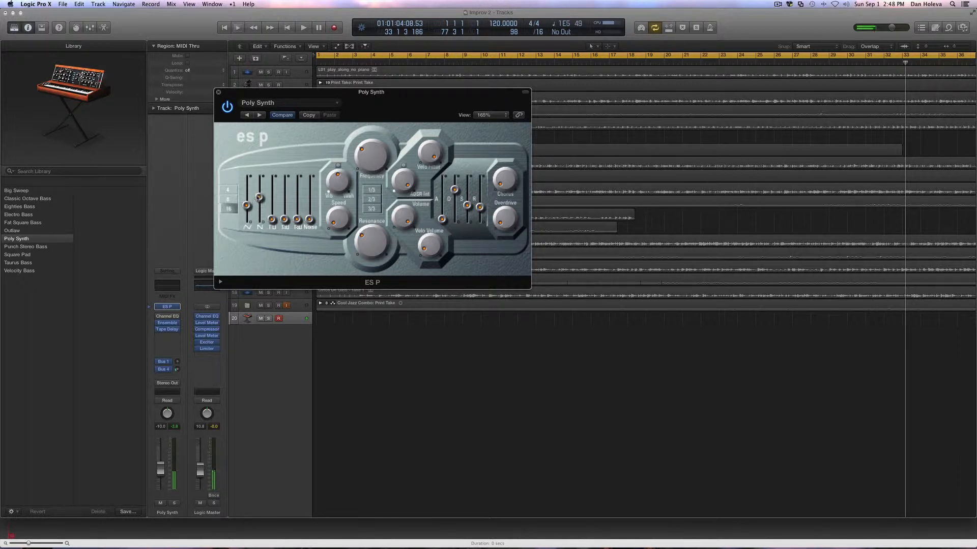
drag(257, 197, 257, 176)
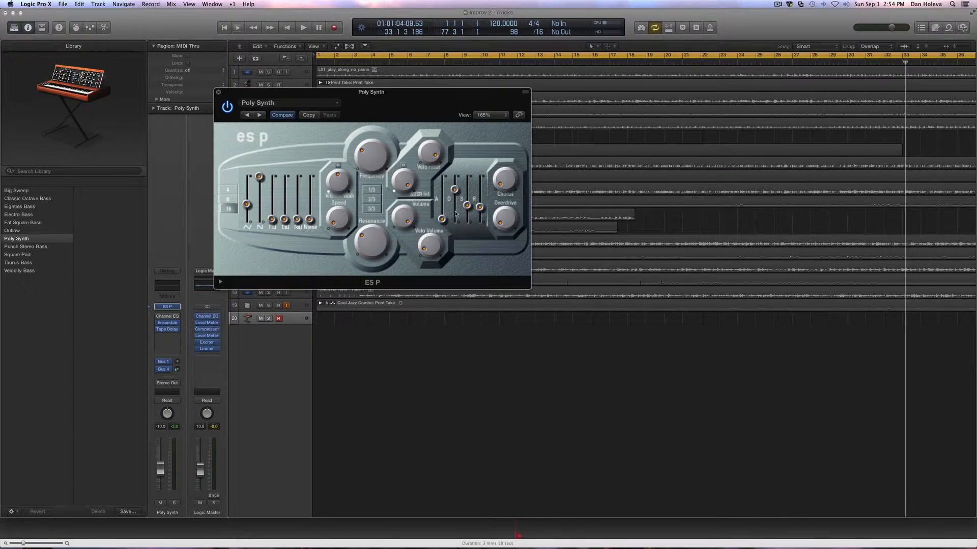
mouse_move(472, 225)
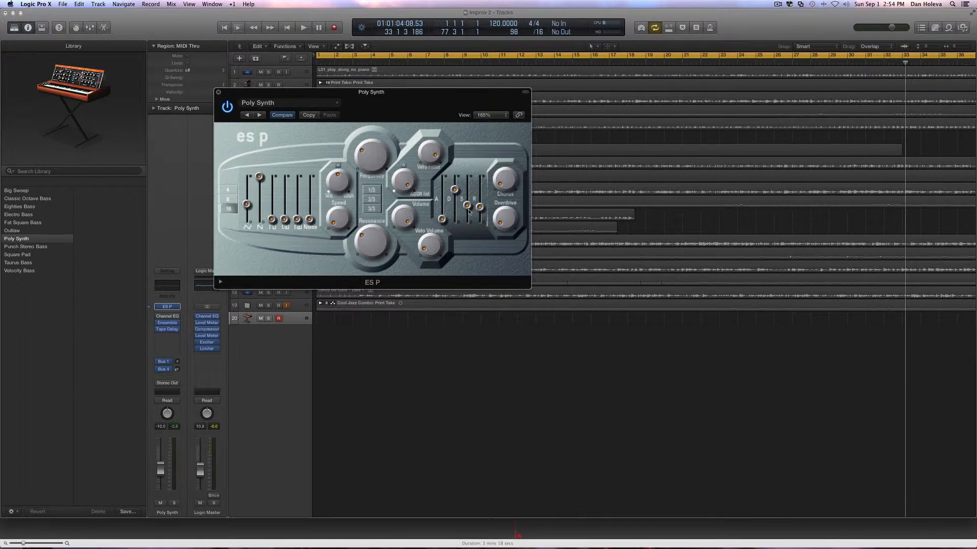
mouse_move(469, 223)
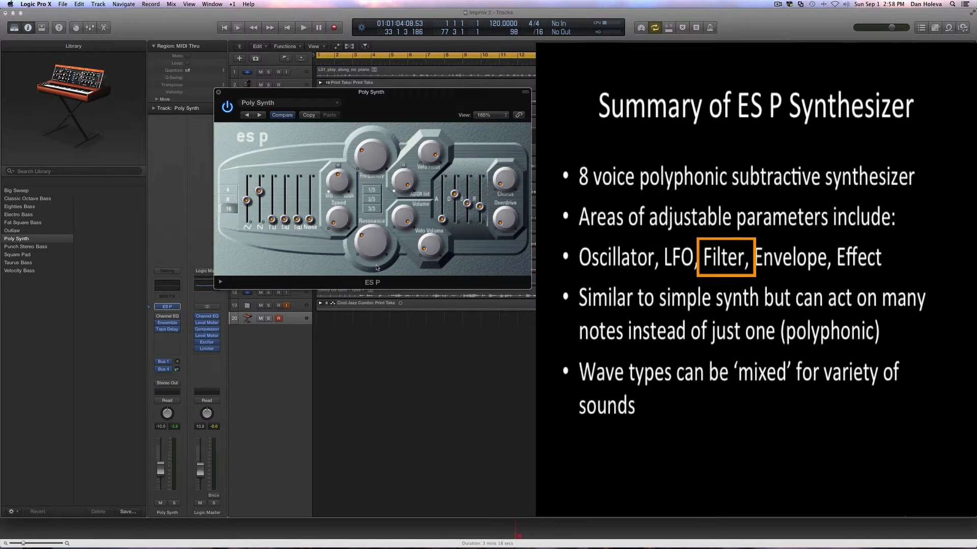
mouse_move(330, 249)
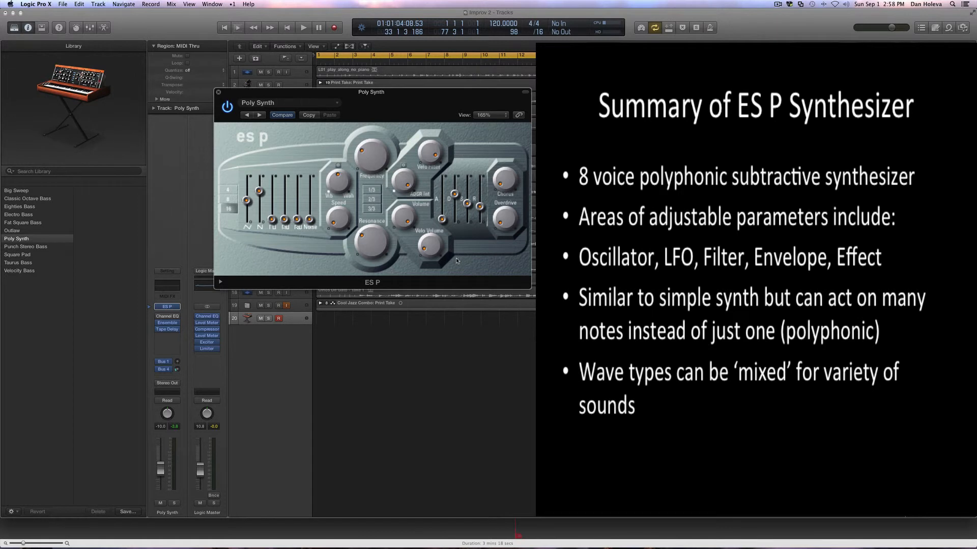
mouse_move(469, 233)
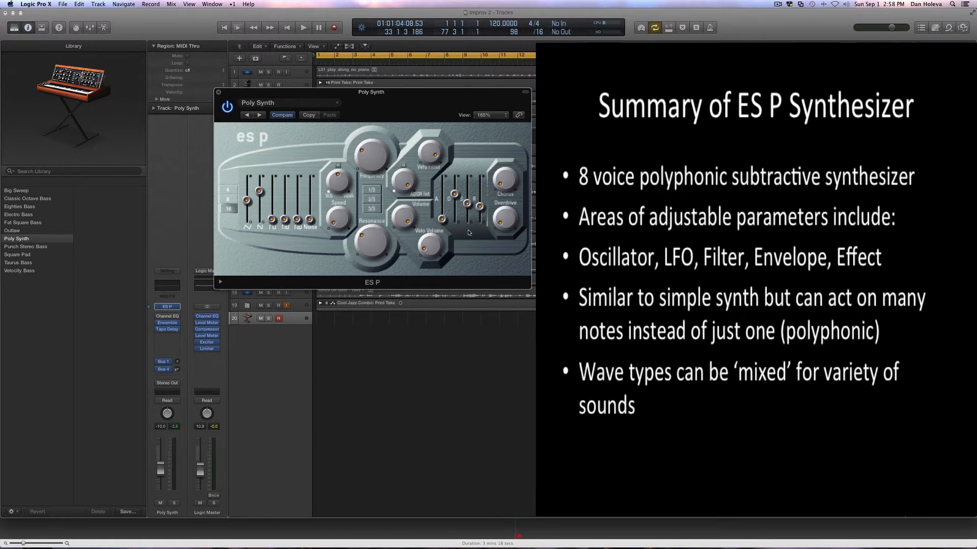
mouse_move(457, 225)
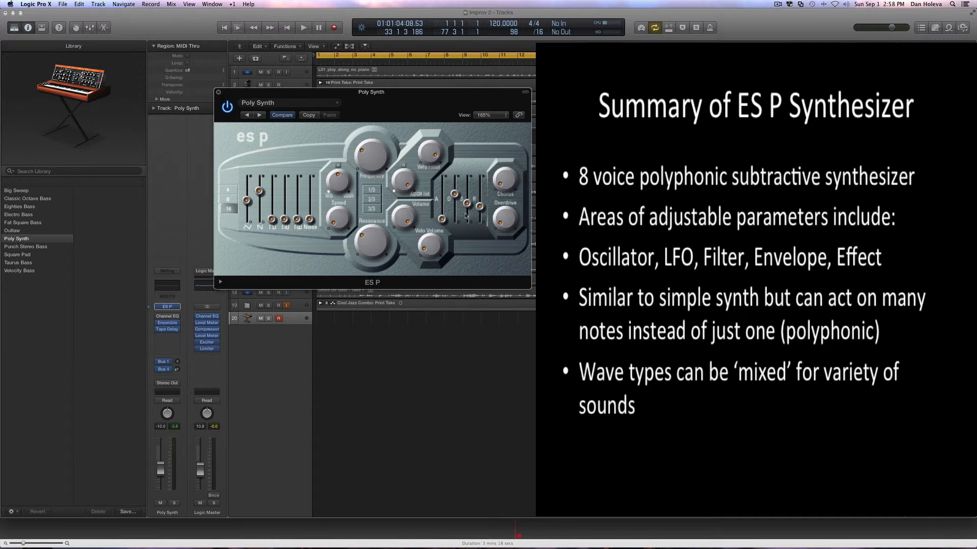
mouse_move(480, 244)
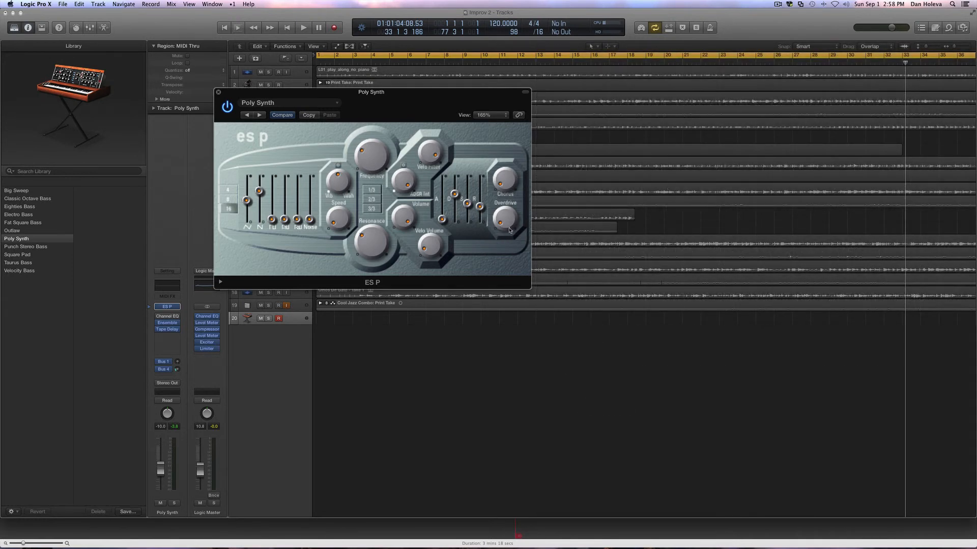
mouse_move(503, 249)
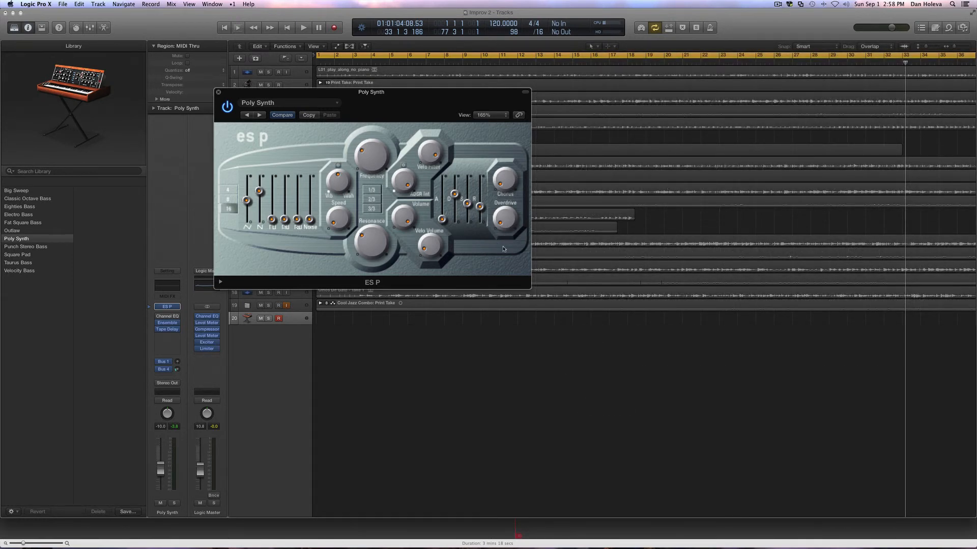